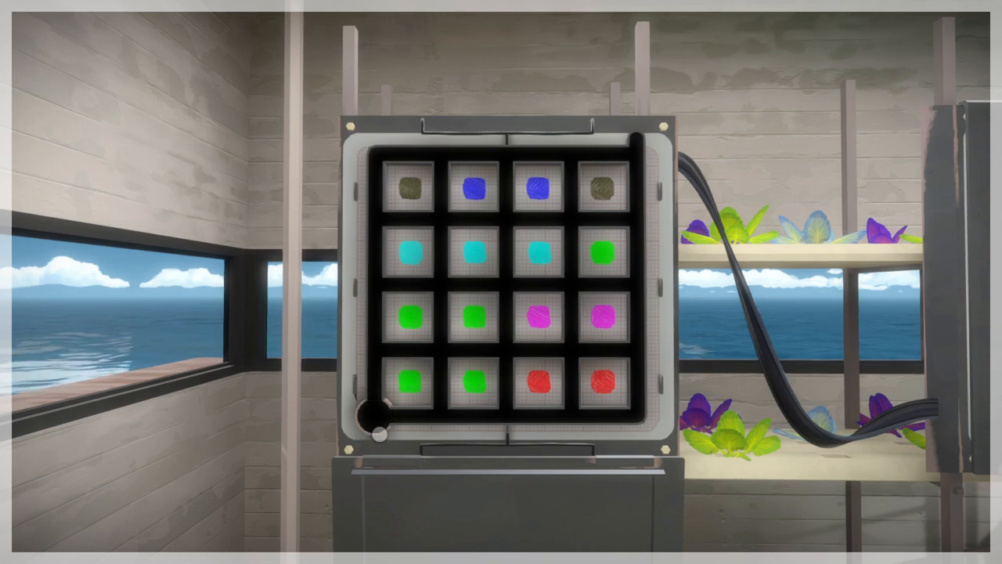
Trace a trial line from the start circle, winding between the green, magenta and red squares toward the top edge.
{"action": "left_click", "coordinate": [482, 255]}
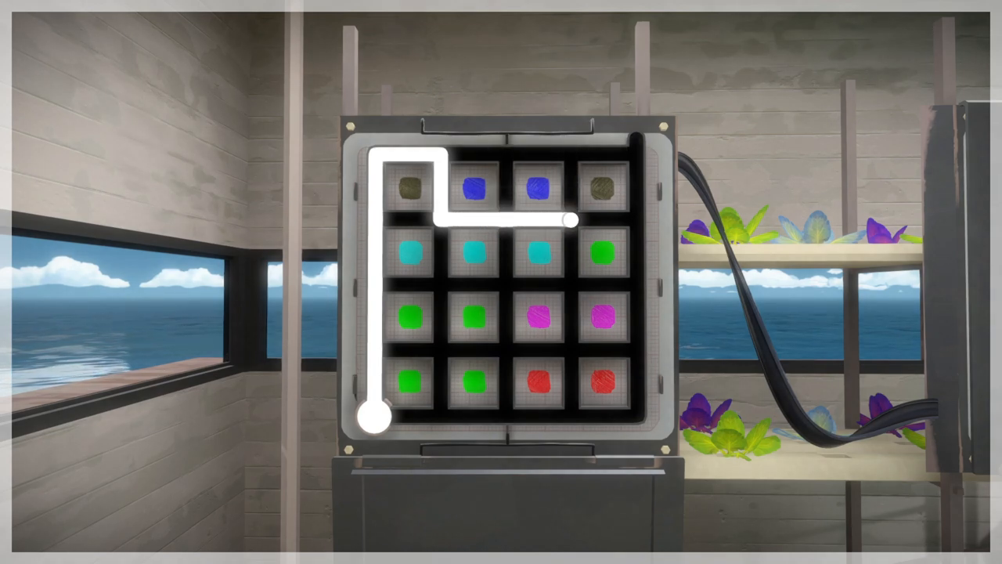
{"action": "left_click_drag", "start_coordinate": [571, 219], "coordinate": [526, 219]}
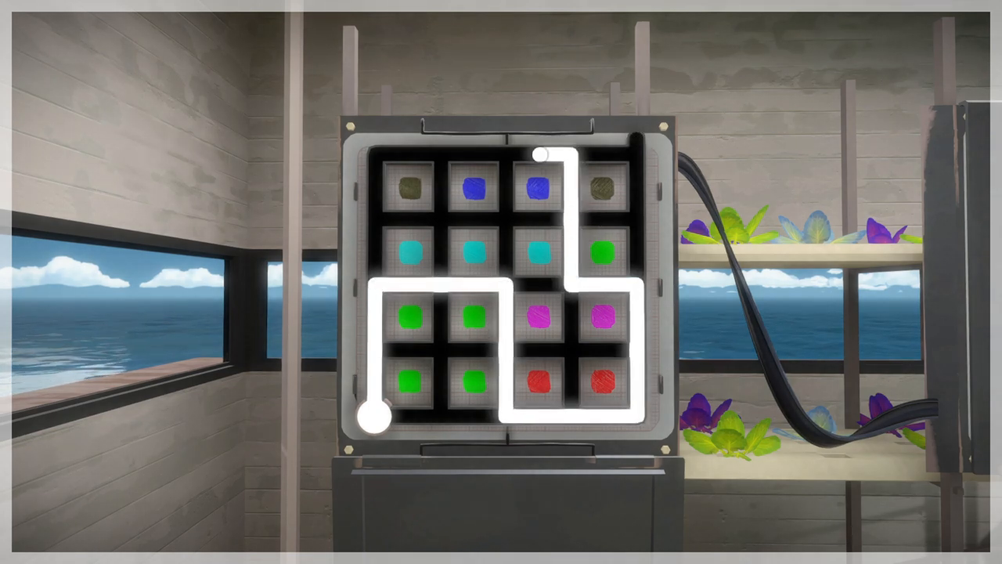
Trace and abandon routes across the top row and down through the middle, leaving the panel clear.
{"action": "left_click_drag", "start_coordinate": [540, 156], "coordinate": [639, 141]}
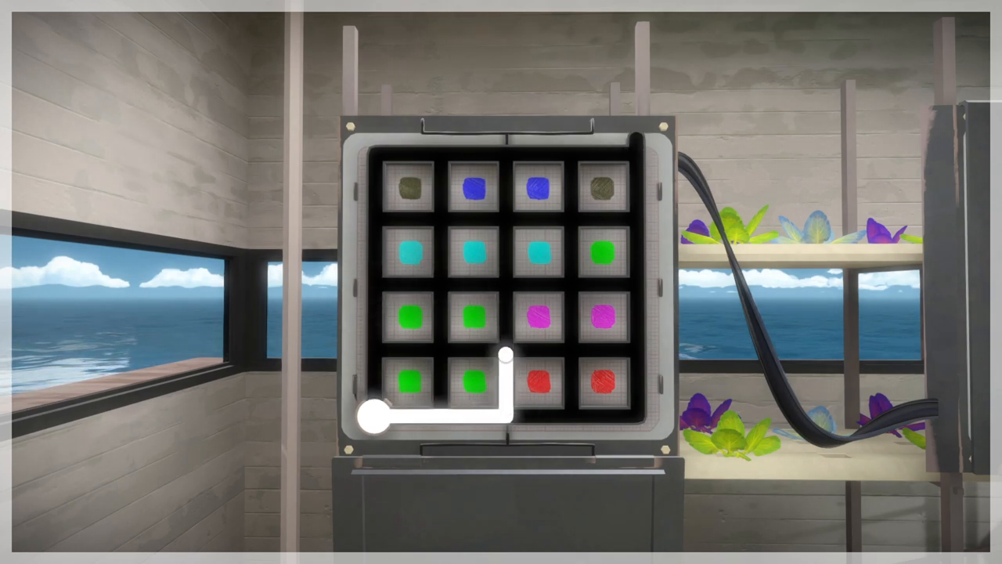
{"action": "left_click_drag", "start_coordinate": [504, 368], "coordinate": [639, 249]}
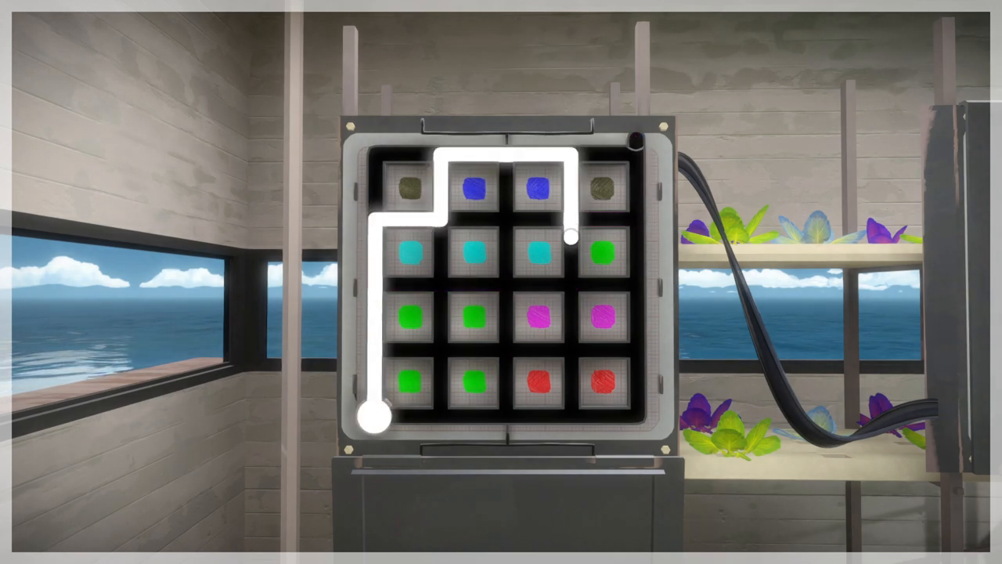
{"action": "left_click_drag", "start_coordinate": [572, 238], "coordinate": [509, 348]}
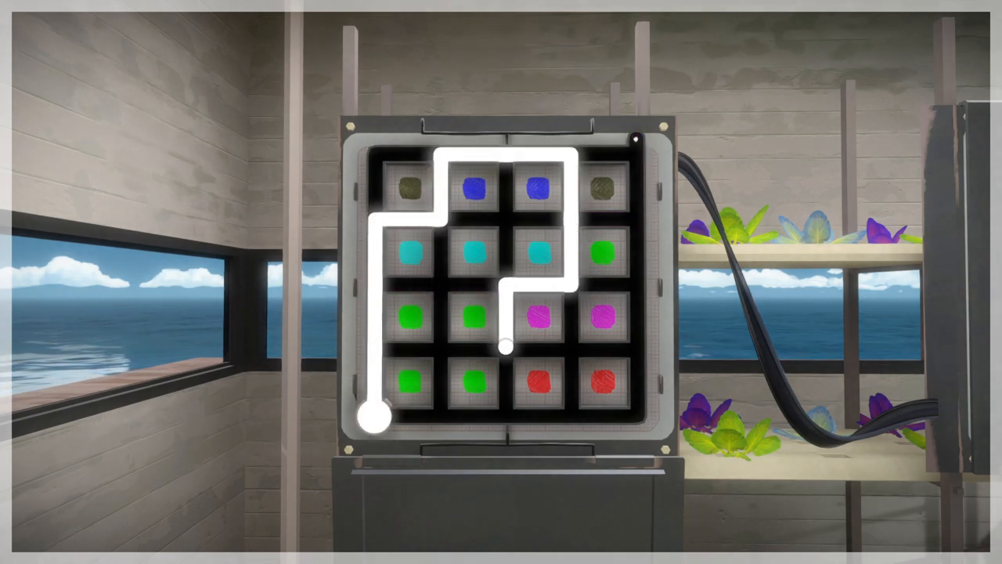
{"action": "left_click_drag", "start_coordinate": [504, 348], "coordinate": [524, 154]}
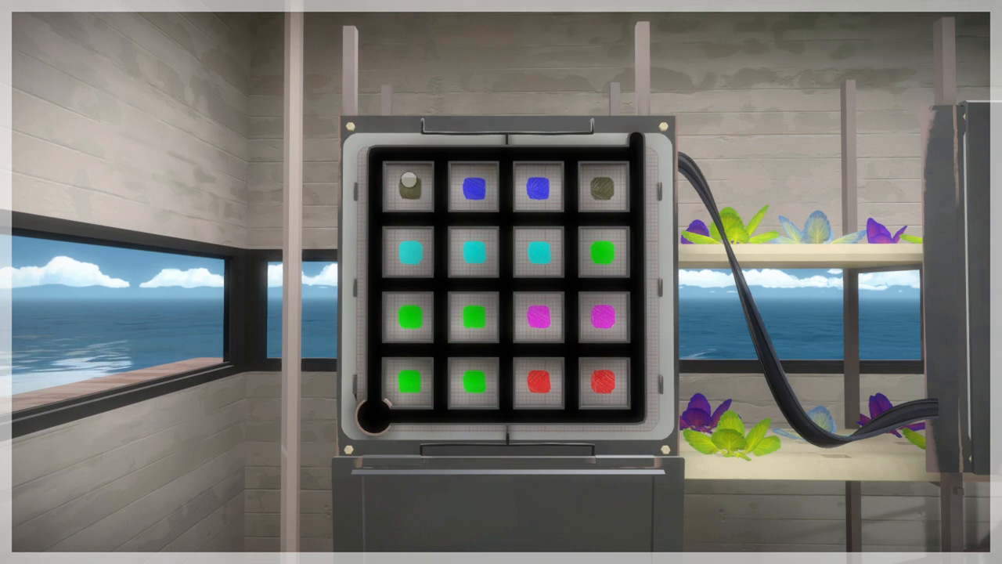
{"action": "left_click", "coordinate": [407, 185]}
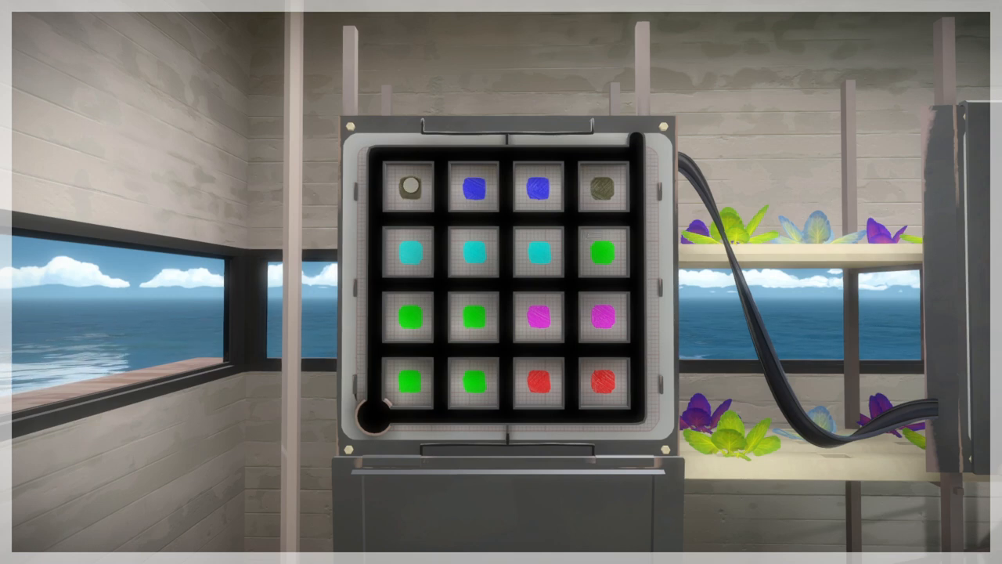
{"action": "left_click", "coordinate": [407, 188]}
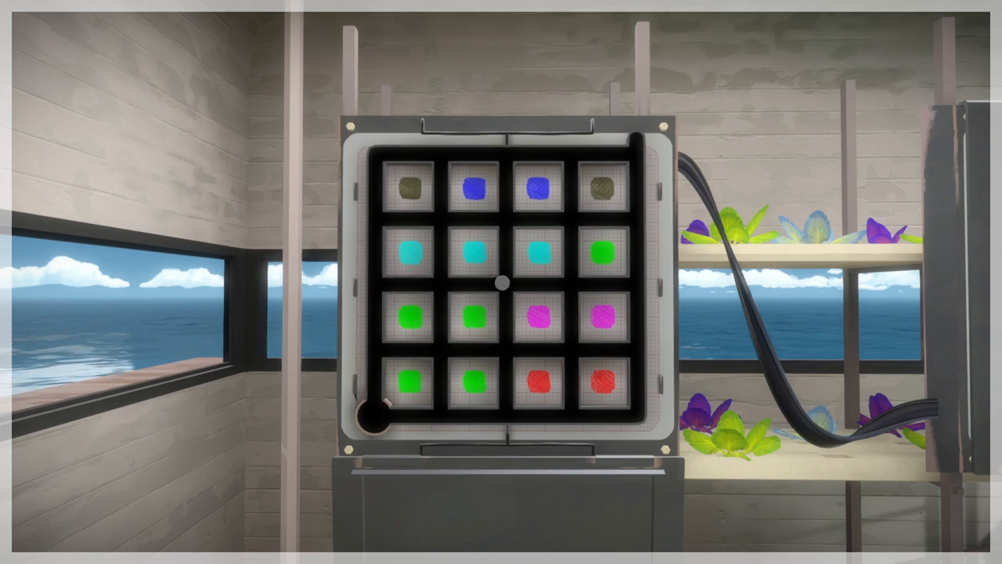
{"action": "mouse_move", "coordinate": [517, 426]}
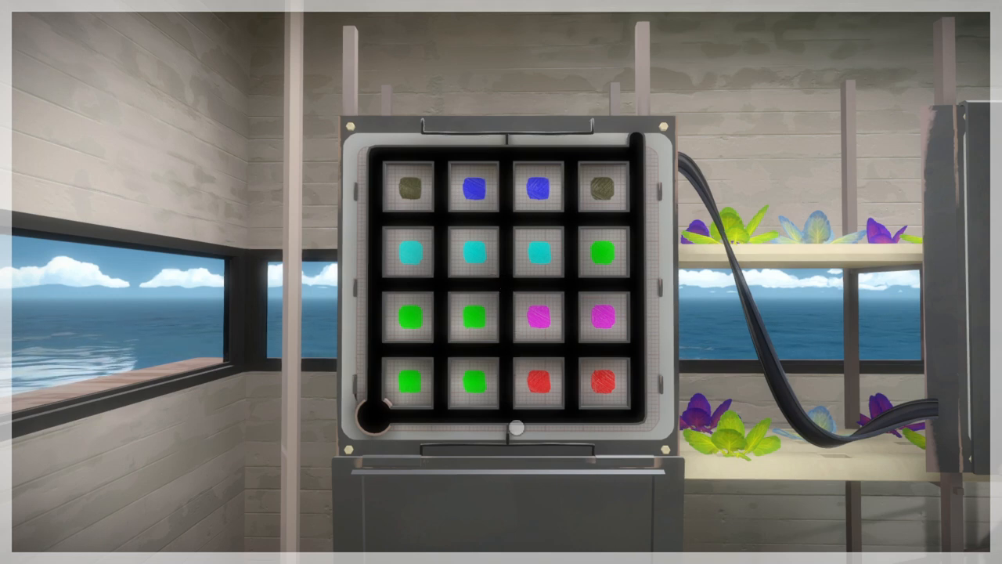
{"action": "mouse_move", "coordinate": [530, 283]}
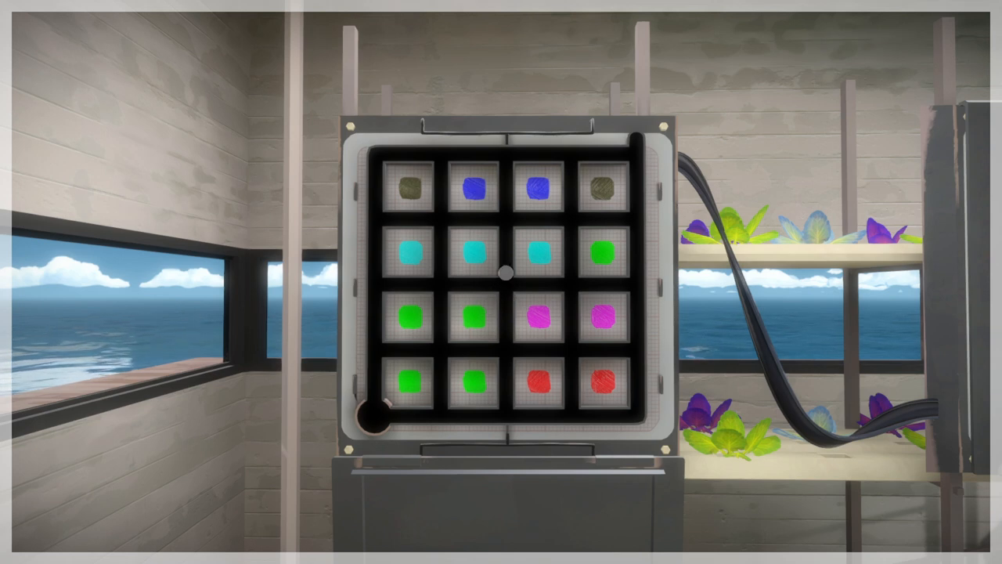
{"action": "mouse_move", "coordinate": [376, 415]}
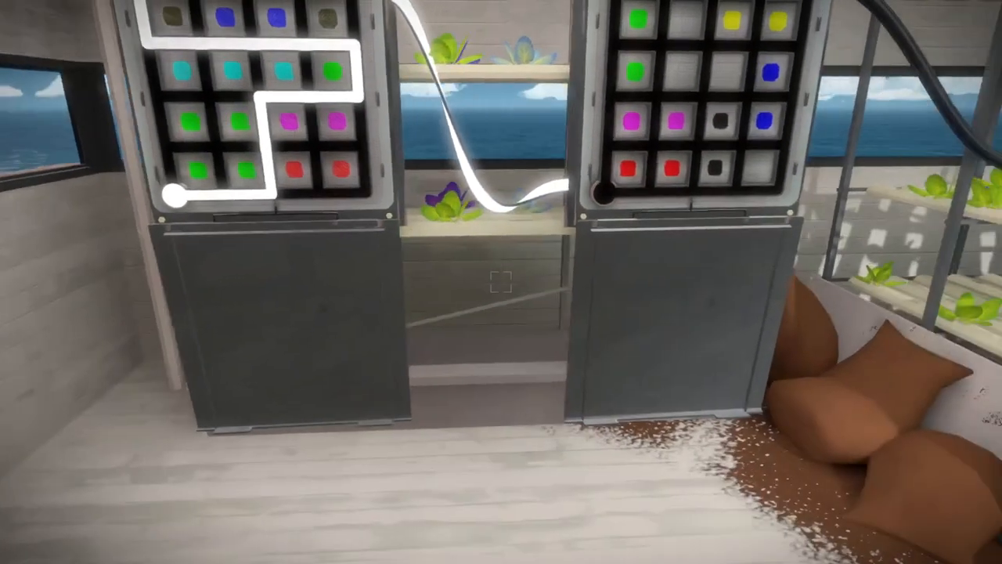
{"action": "mouse_move", "coordinate": [501, 282]}
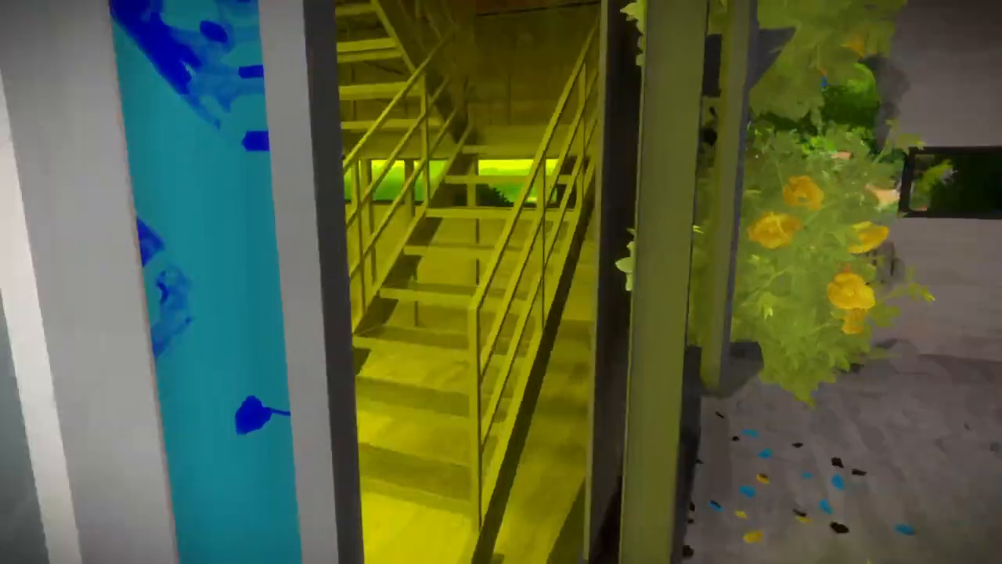
{"action": "mouse_move", "coordinate": [501, 282]}
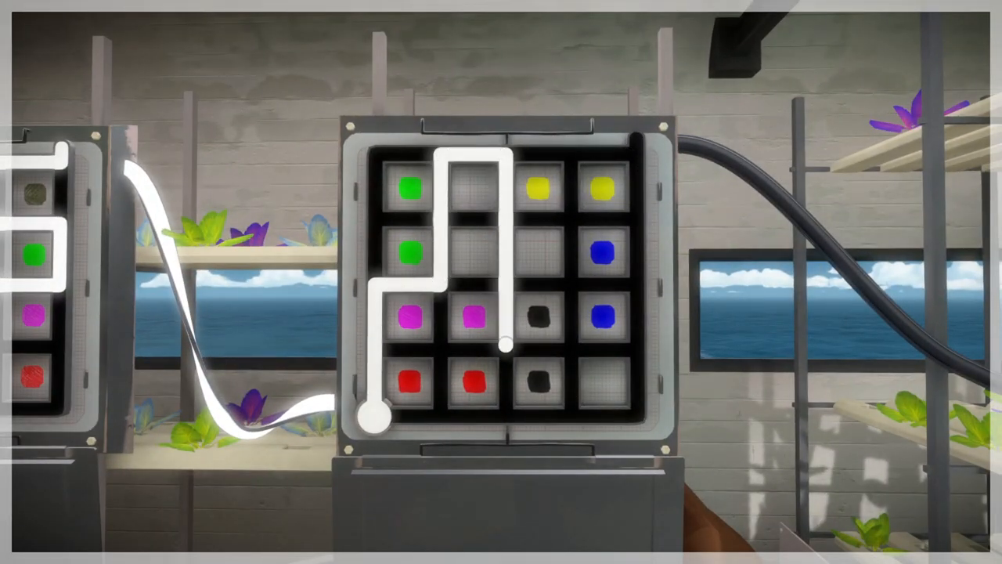
Trace routes on the new panel along the bottom, up the right side and over toward the top edge.
{"action": "left_click", "coordinate": [504, 383]}
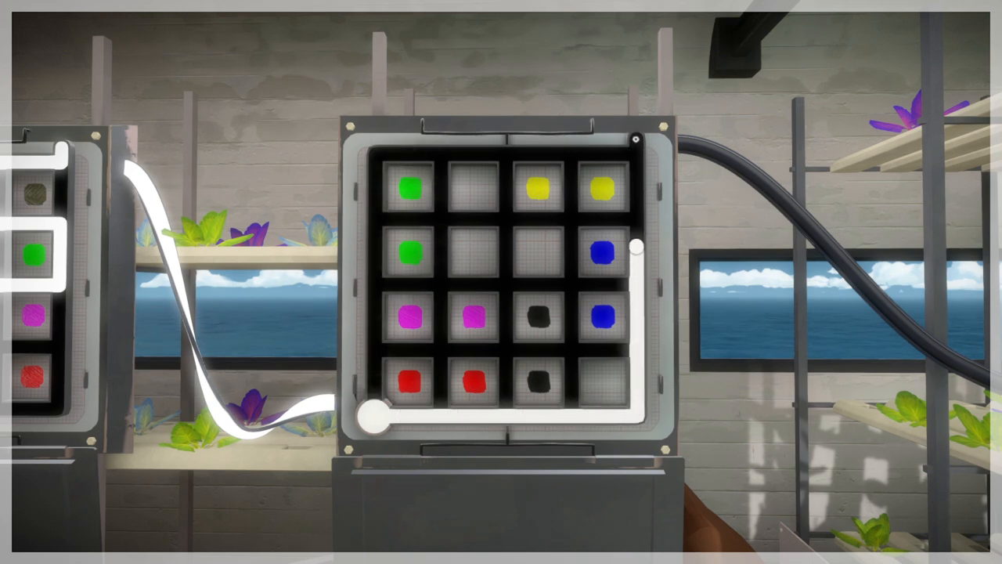
{"action": "left_click_drag", "start_coordinate": [634, 248], "coordinate": [618, 219]}
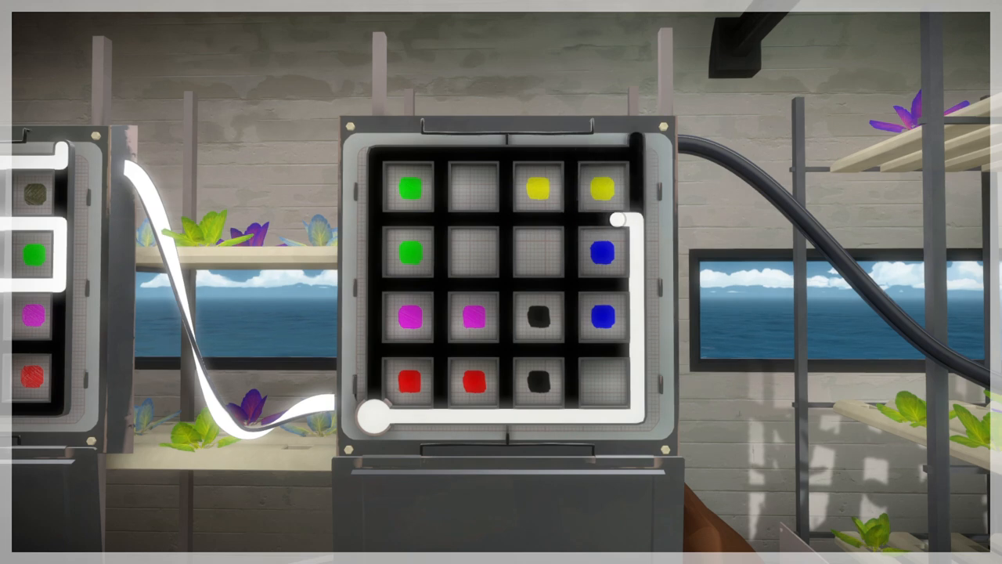
{"action": "left_click_drag", "start_coordinate": [623, 219], "coordinate": [623, 420]}
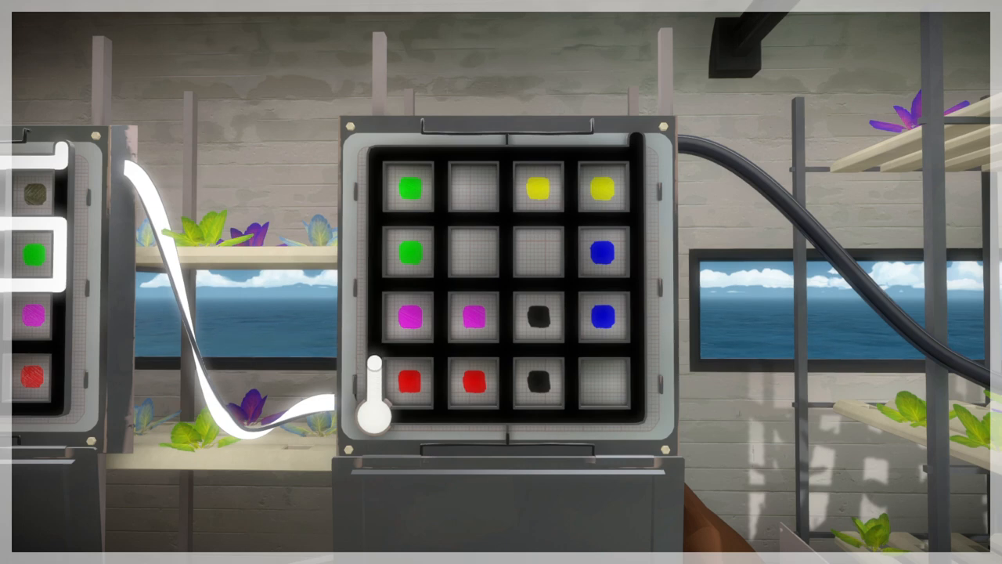
{"action": "left_click_drag", "start_coordinate": [379, 407], "coordinate": [438, 266]}
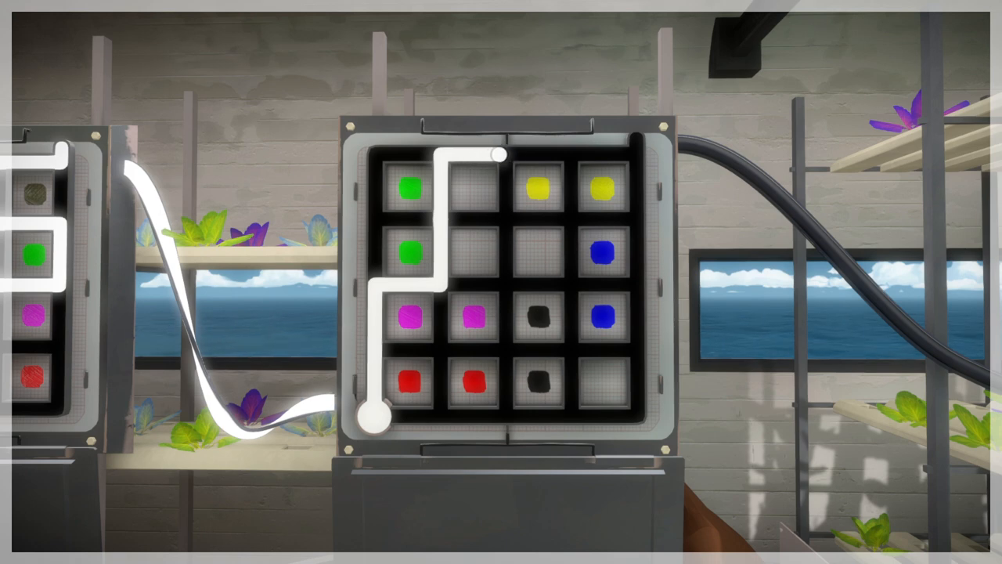
{"action": "left_click_drag", "start_coordinate": [498, 155], "coordinate": [516, 415]}
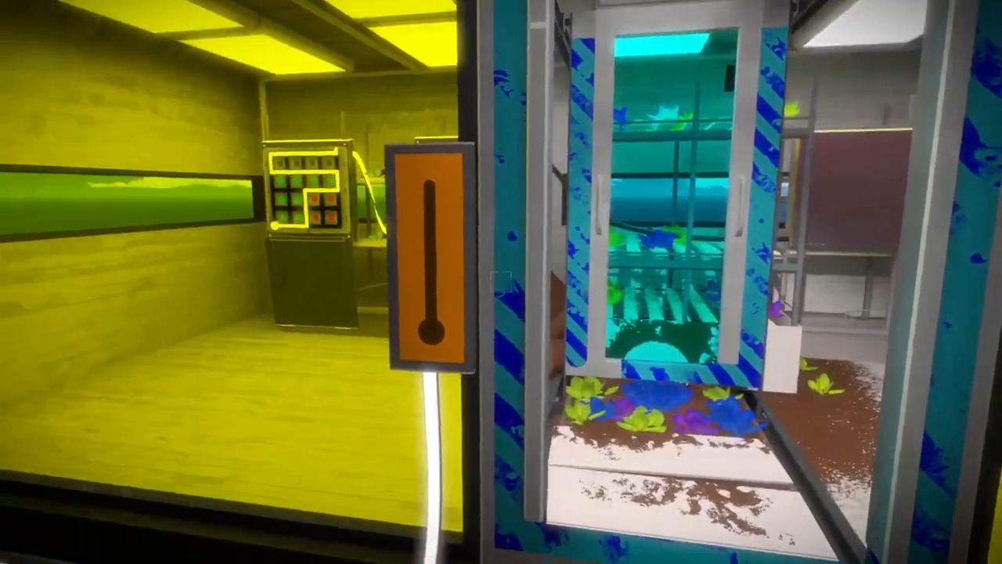
{"action": "mouse_move", "coordinate": [501, 282]}
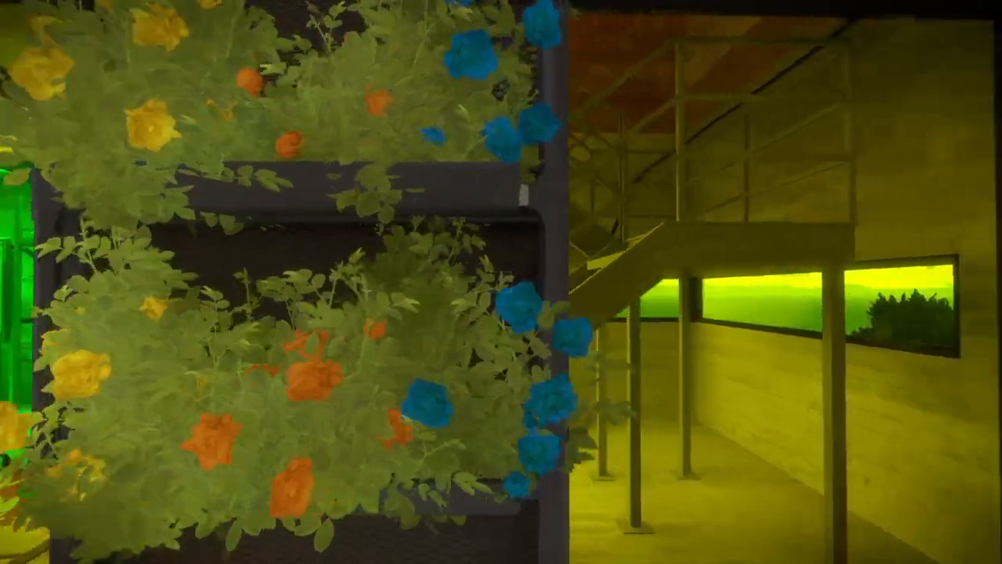
{"action": "mouse_move", "coordinate": [501, 282]}
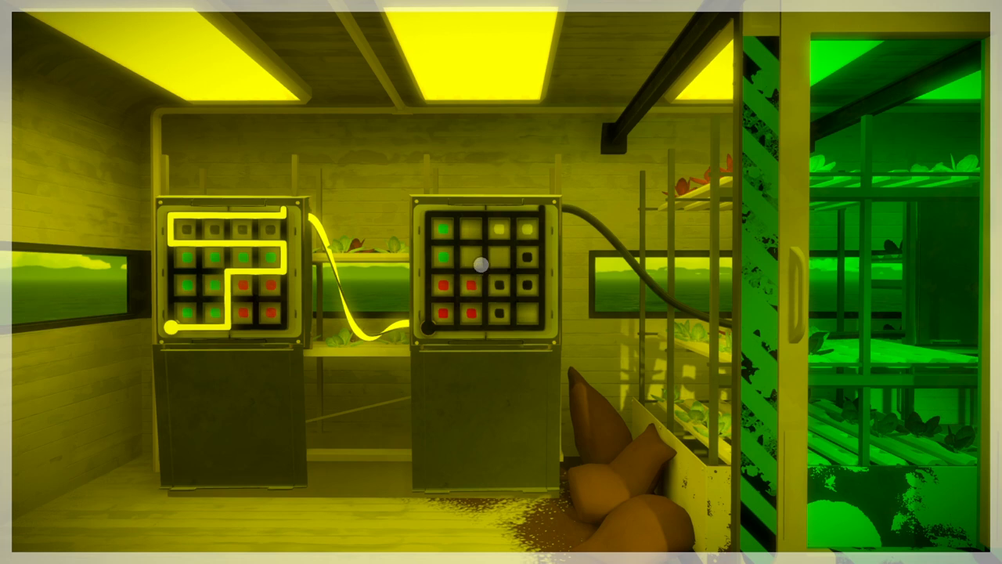
{"action": "mouse_move", "coordinate": [498, 276]}
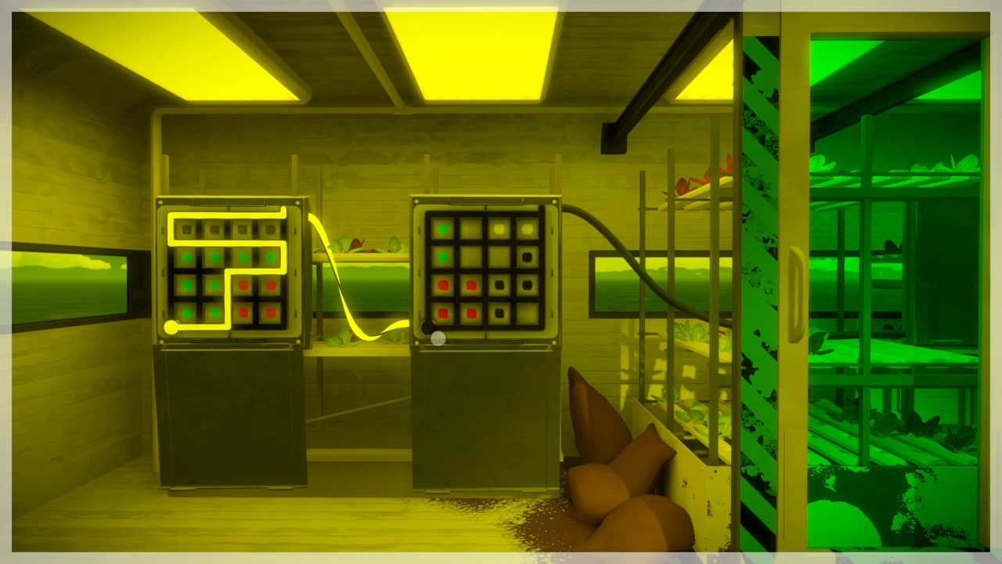
{"action": "mouse_move", "coordinate": [254, 244]}
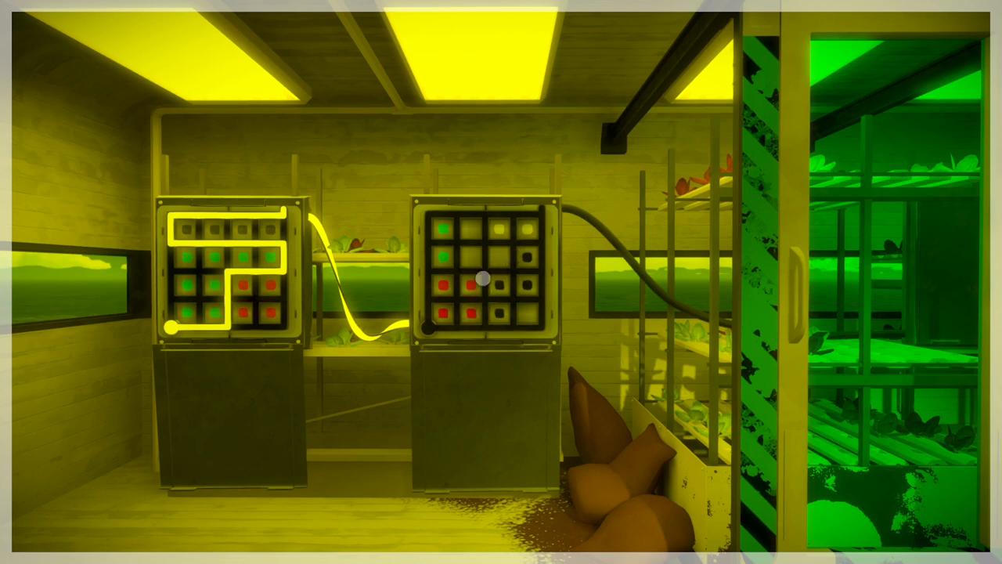
{"action": "mouse_move", "coordinate": [428, 307]}
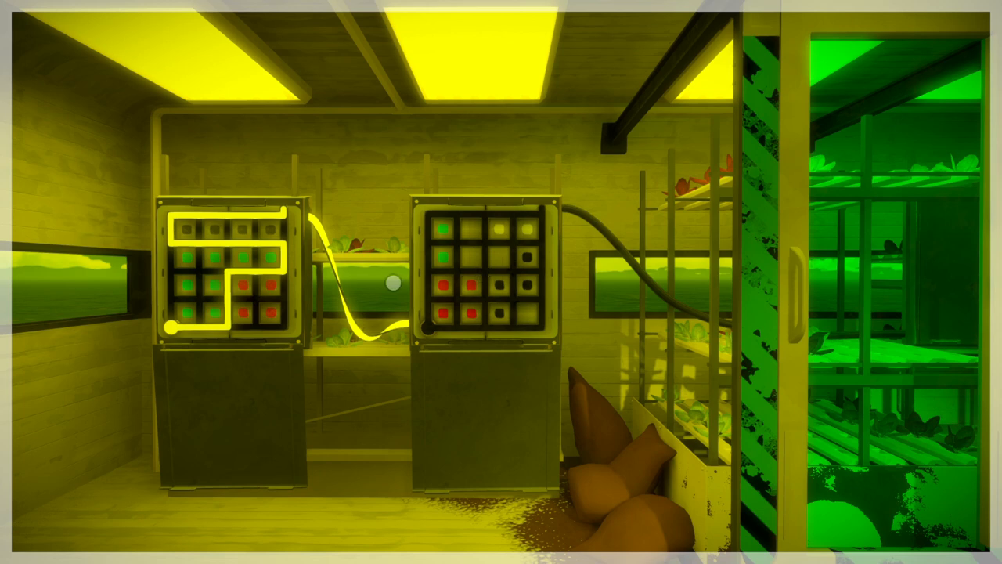
{"action": "mouse_move", "coordinate": [482, 238]}
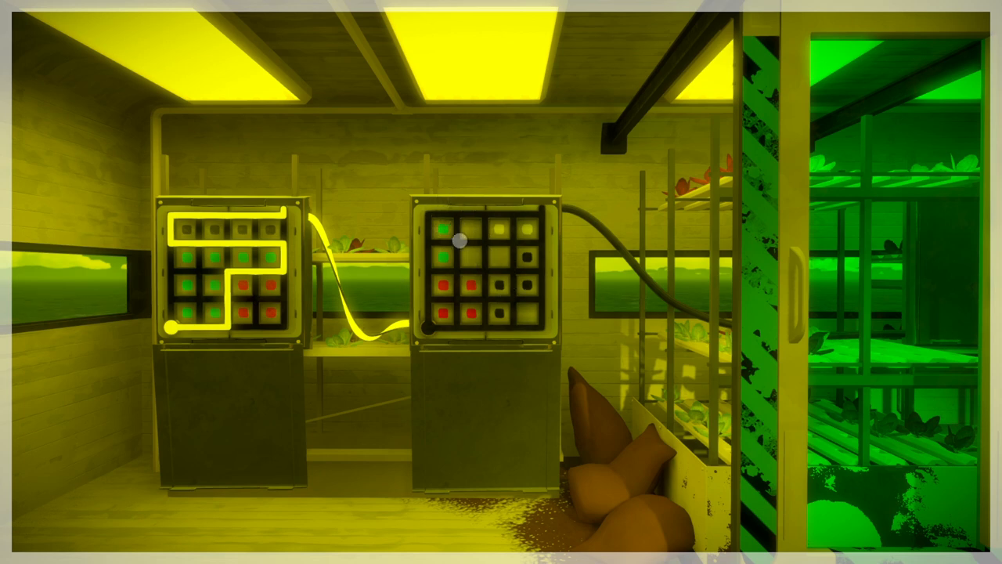
{"action": "mouse_move", "coordinate": [462, 238]}
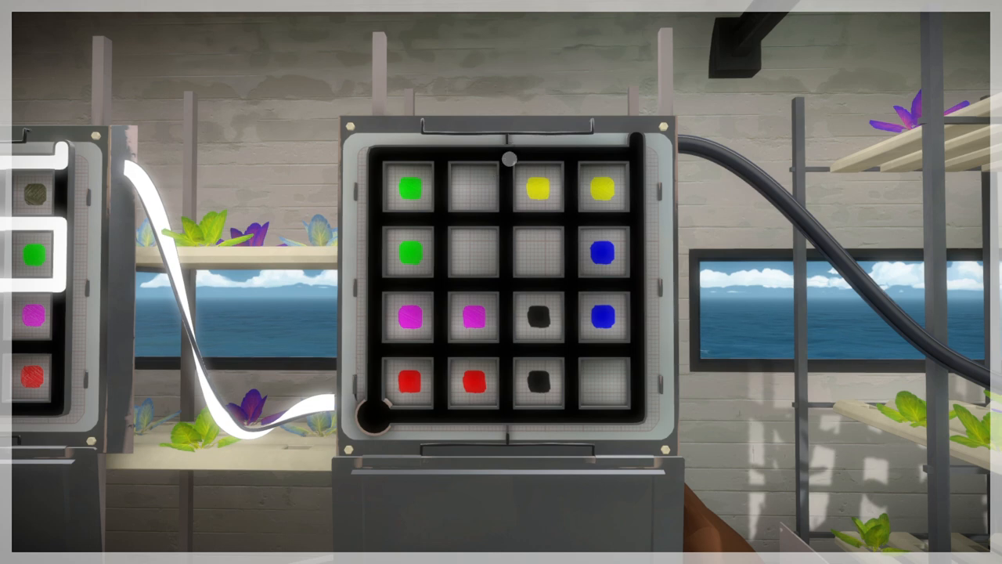
Trace routes to the top-right, into the middle, and winding up through the grid's centre.
{"action": "left_click_drag", "start_coordinate": [509, 160], "coordinate": [439, 150]}
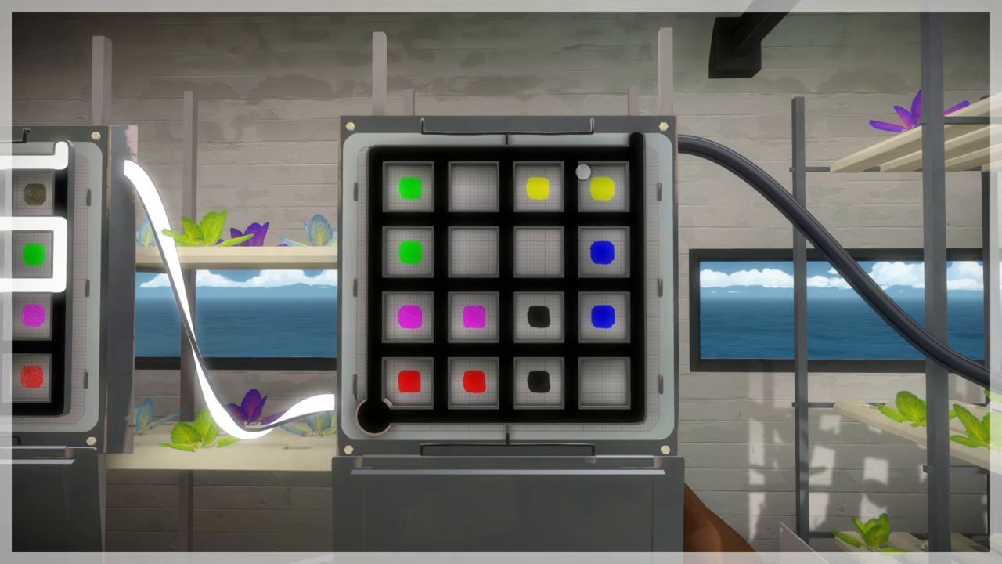
{"action": "mouse_move", "coordinate": [629, 200]}
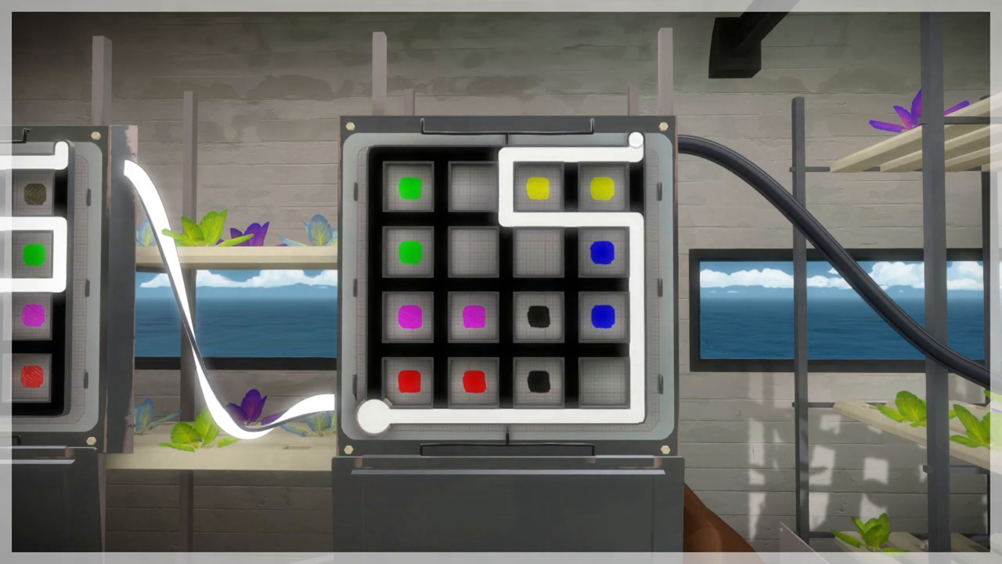
{"action": "left_click_drag", "start_coordinate": [639, 139], "coordinate": [520, 153]}
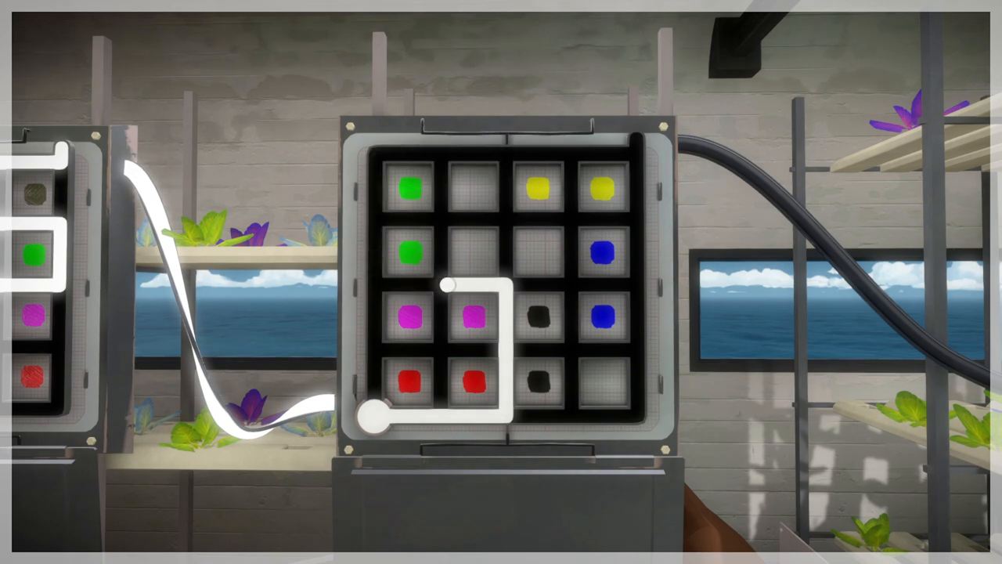
{"action": "left_click_drag", "start_coordinate": [447, 285], "coordinate": [603, 285]}
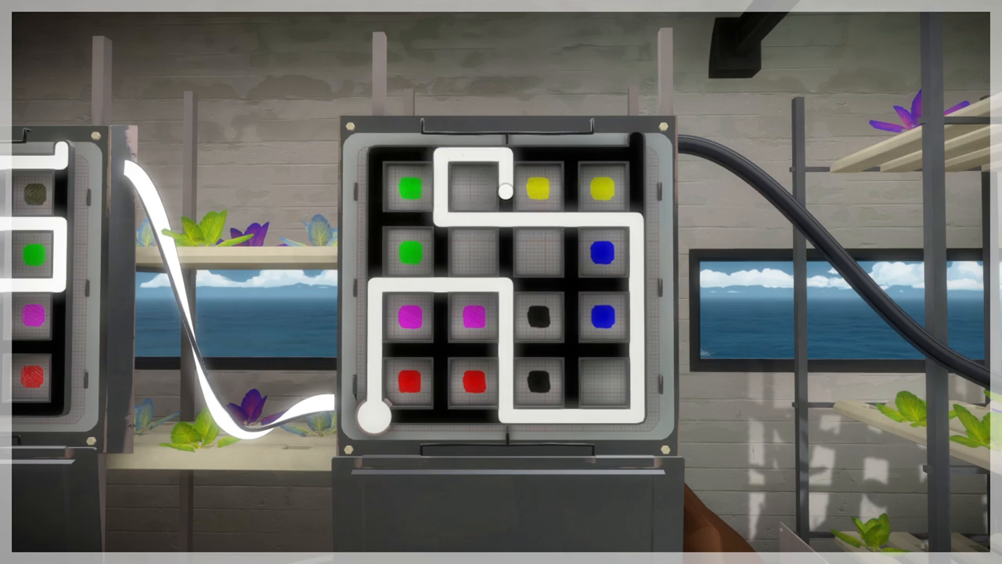
{"action": "left_click_drag", "start_coordinate": [504, 191], "coordinate": [638, 141]}
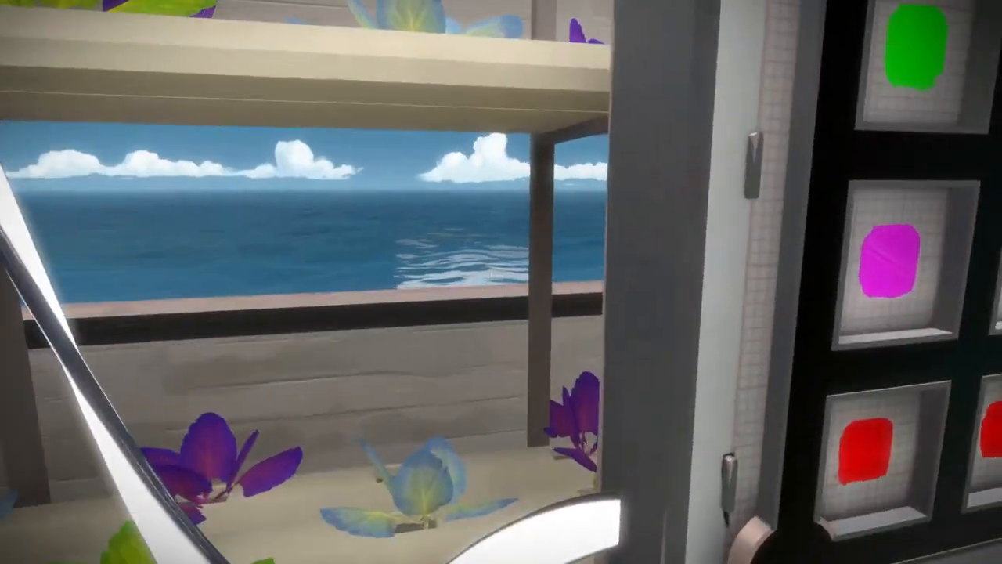
{"action": "mouse_move", "coordinate": [501, 282]}
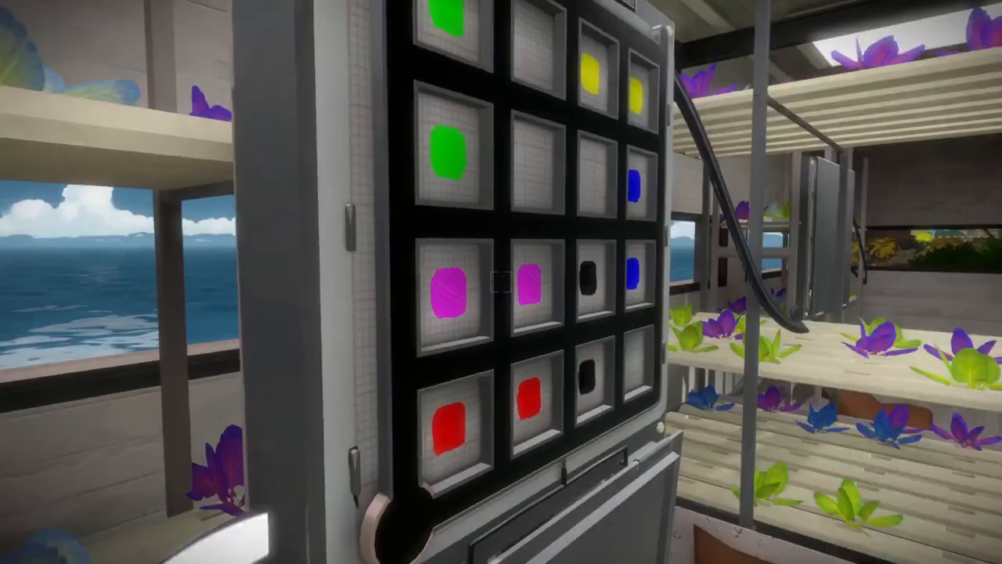
{"action": "mouse_move", "coordinate": [502, 282]}
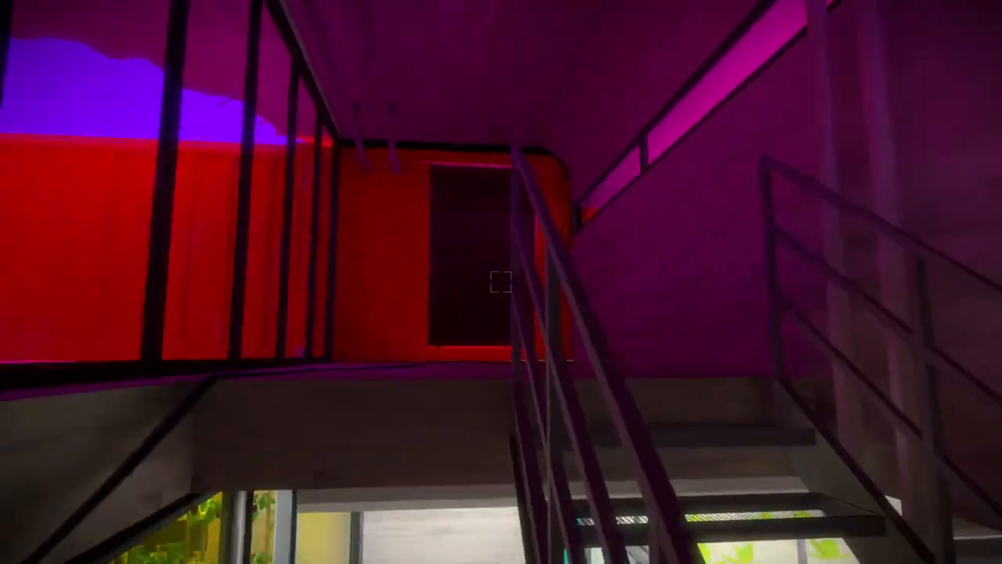
{"action": "mouse_move", "coordinate": [501, 282]}
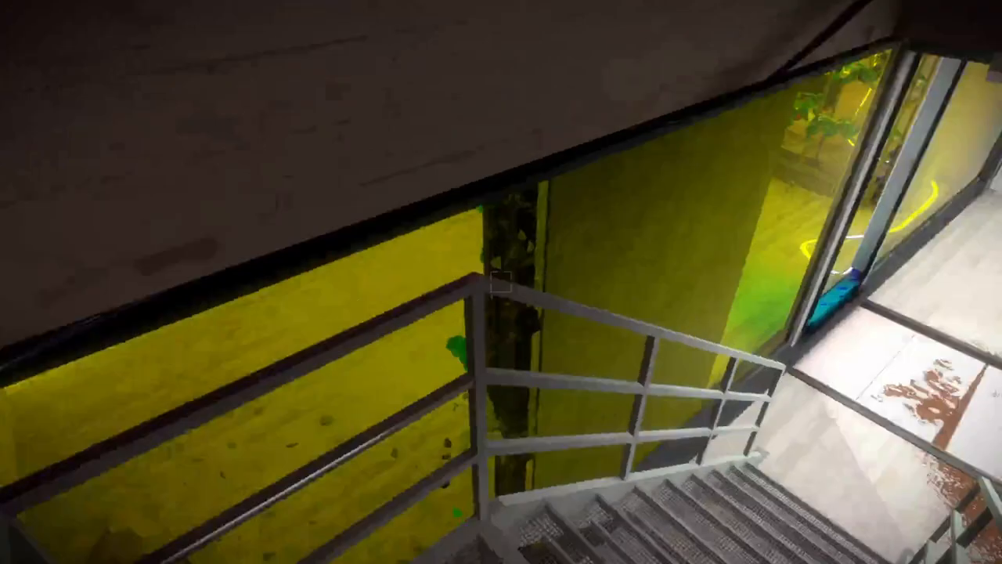
{"action": "mouse_move", "coordinate": [501, 282]}
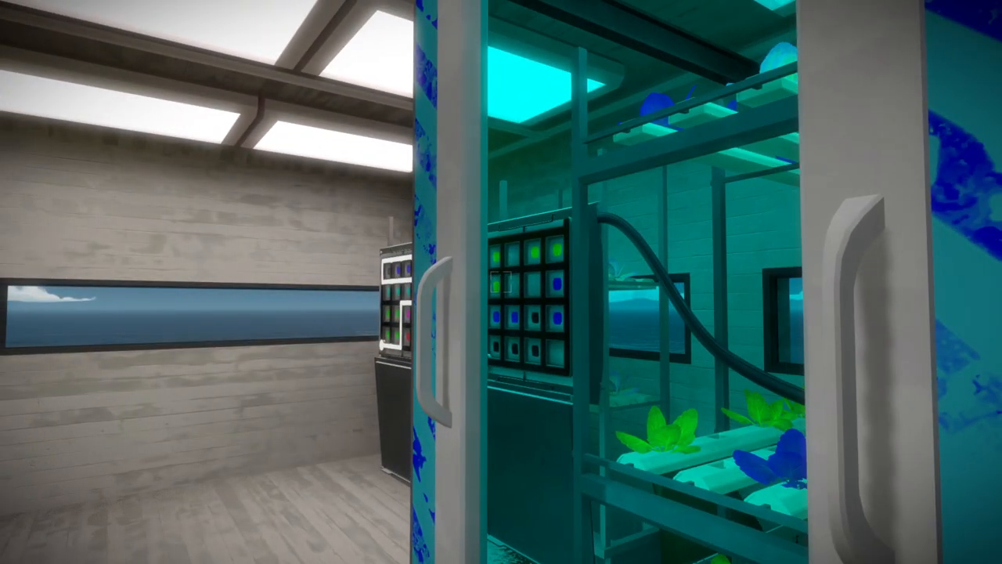
{"action": "mouse_move", "coordinate": [501, 281]}
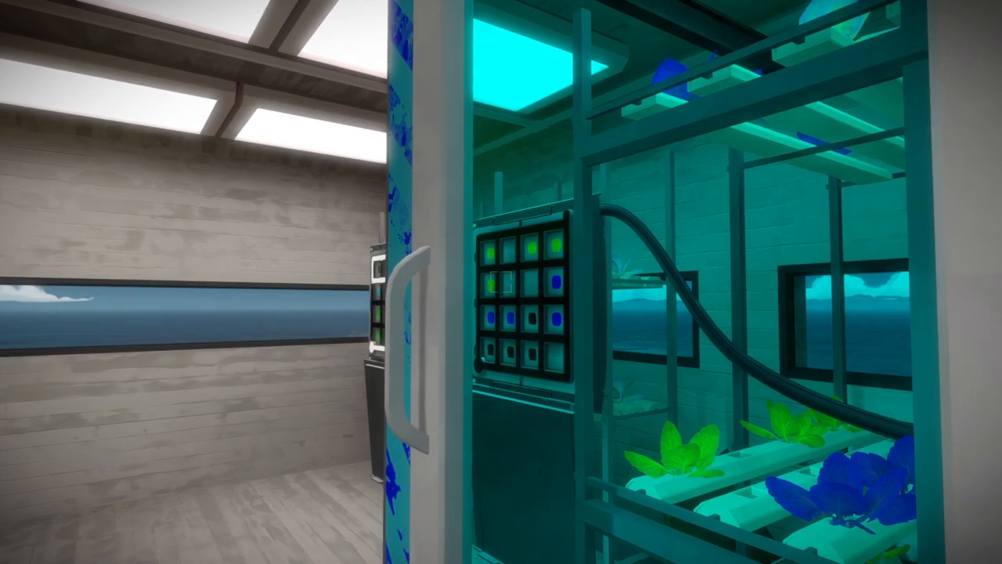
{"action": "mouse_move", "coordinate": [501, 282]}
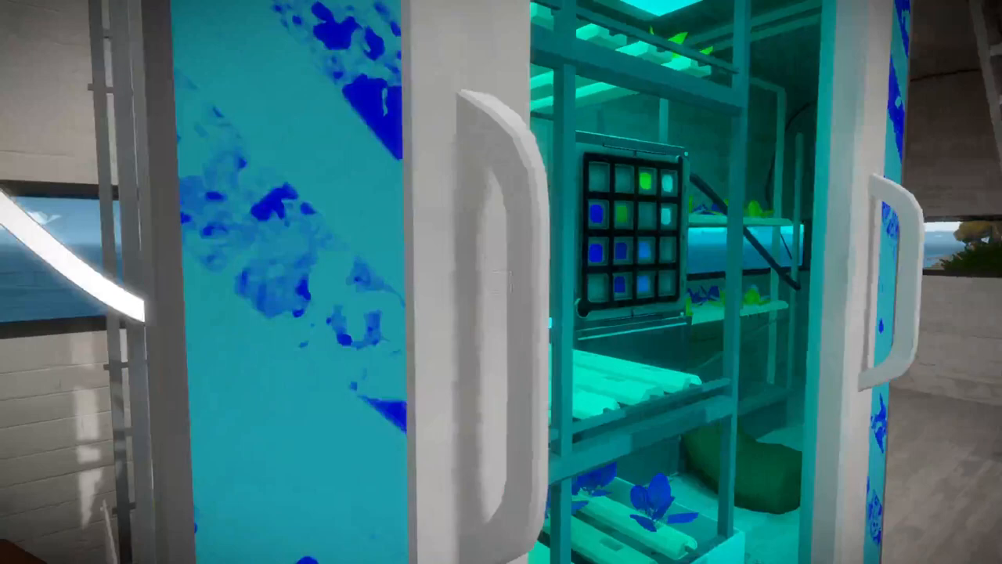
{"action": "mouse_move", "coordinate": [501, 282]}
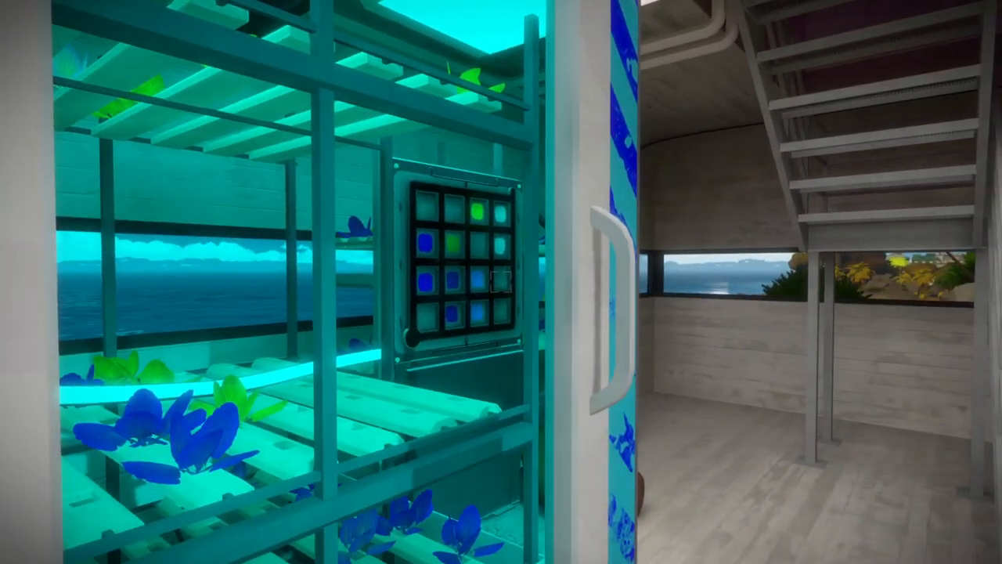
{"action": "mouse_move", "coordinate": [501, 282]}
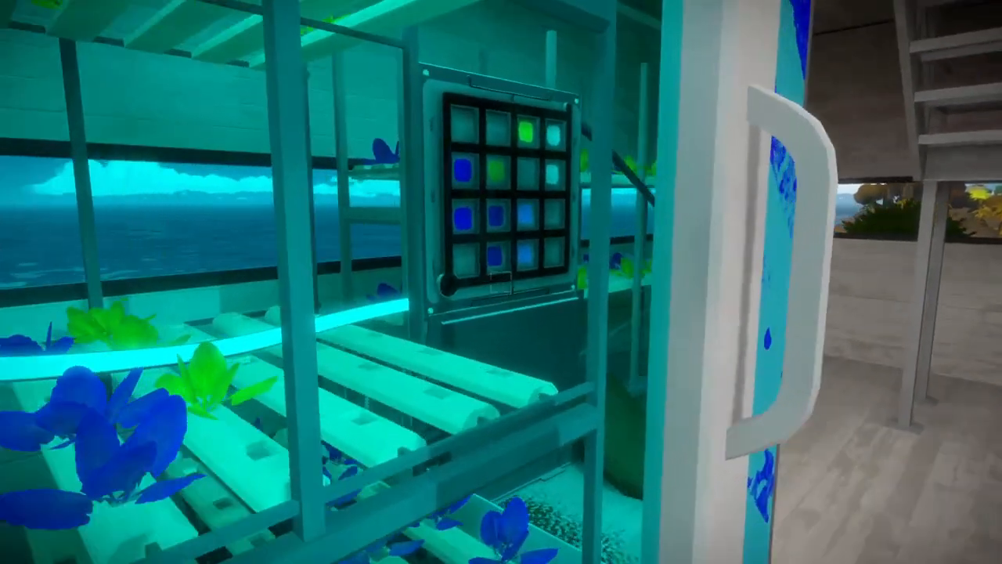
{"action": "mouse_move", "coordinate": [501, 282]}
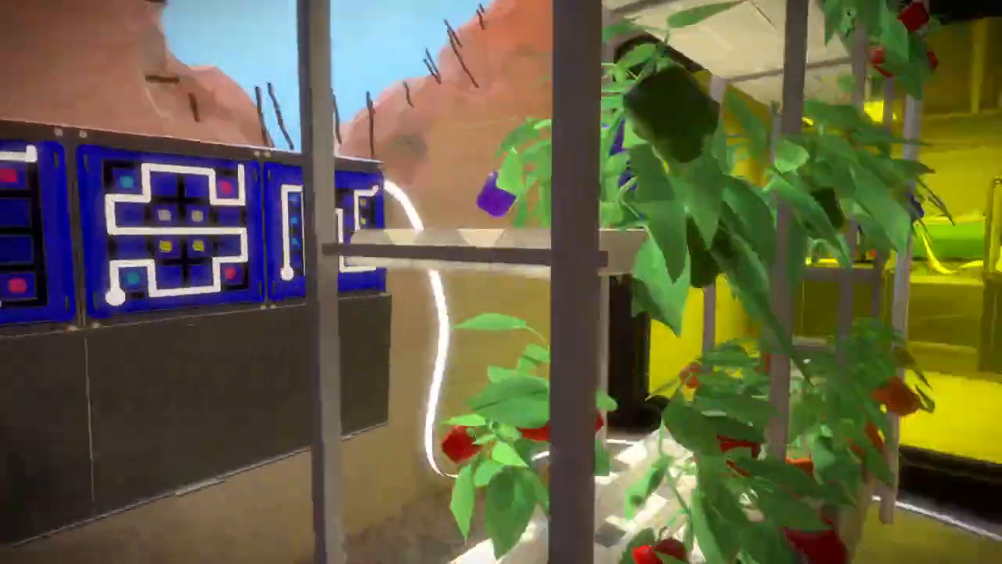
{"action": "mouse_move", "coordinate": [501, 282]}
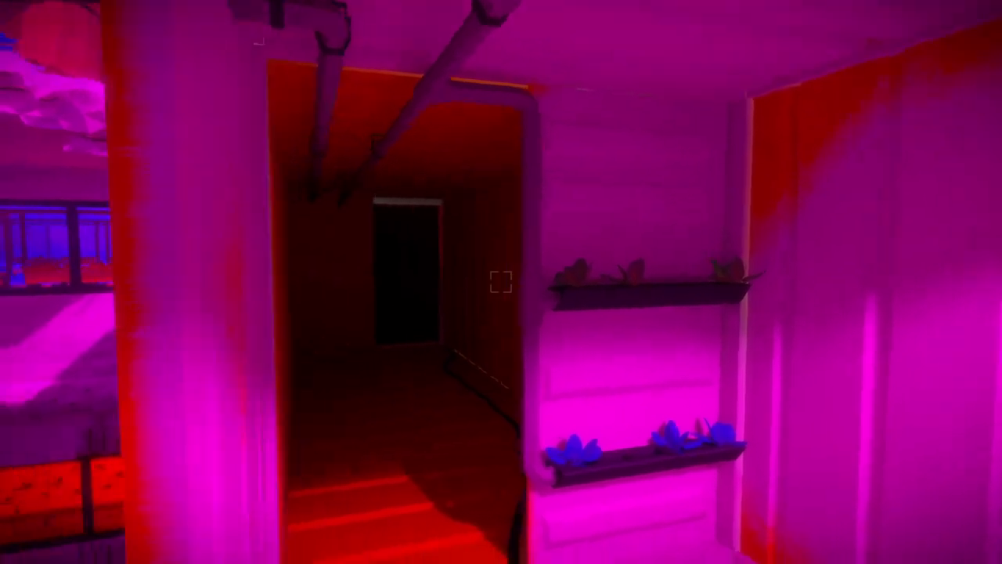
{"action": "mouse_move", "coordinate": [501, 282]}
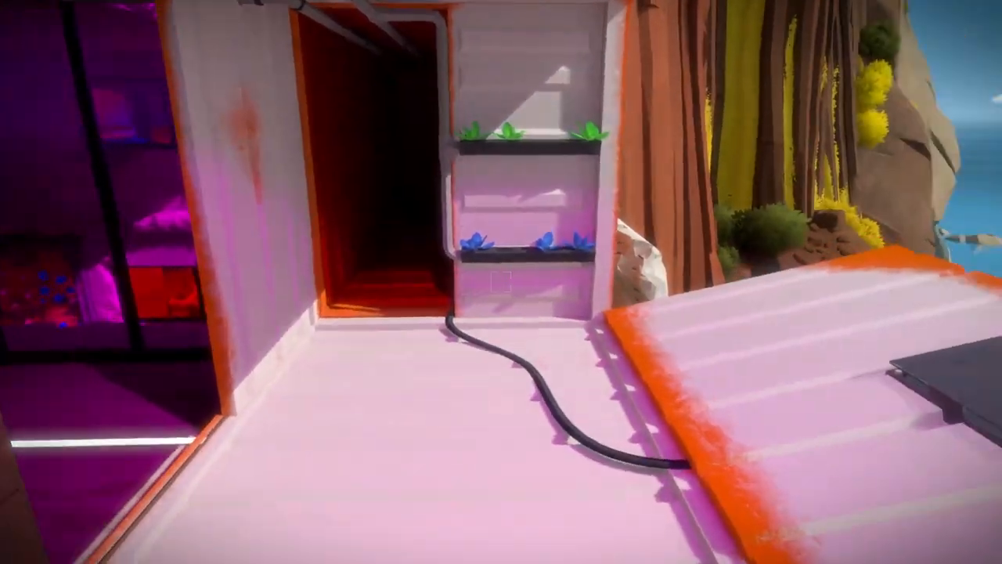
{"action": "mouse_move", "coordinate": [501, 282]}
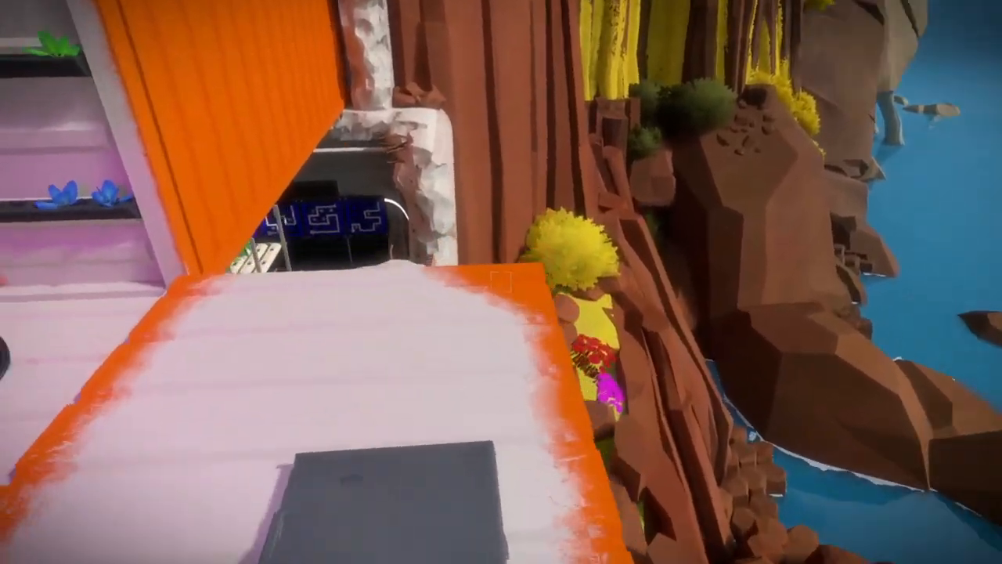
{"action": "mouse_move", "coordinate": [501, 282]}
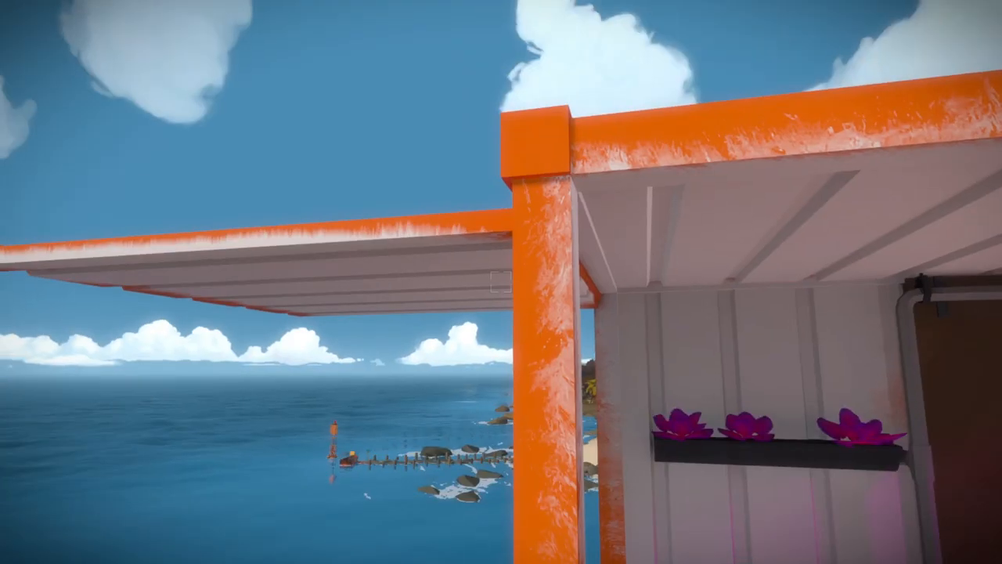
{"action": "mouse_move", "coordinate": [501, 282]}
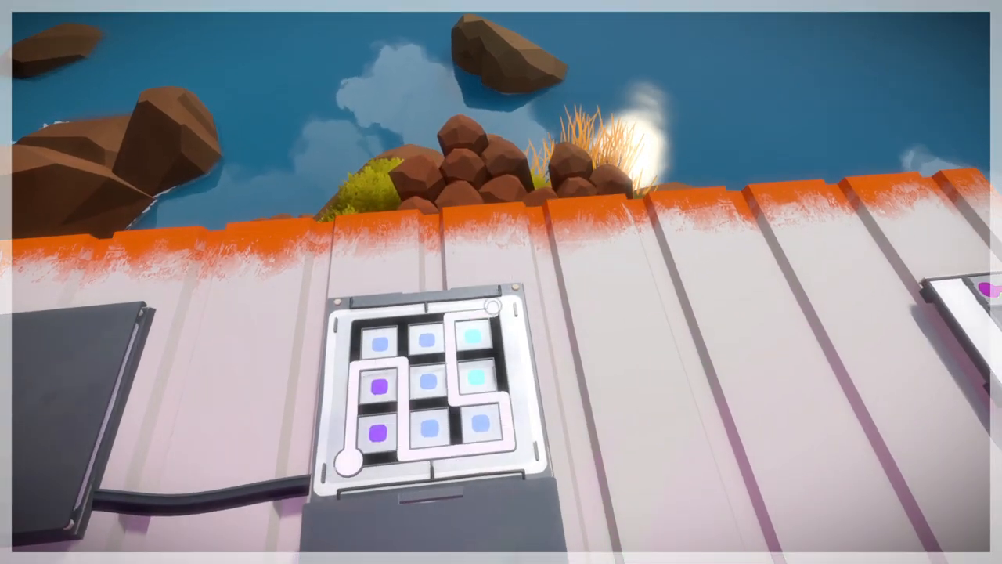
{"action": "mouse_move", "coordinate": [501, 282]}
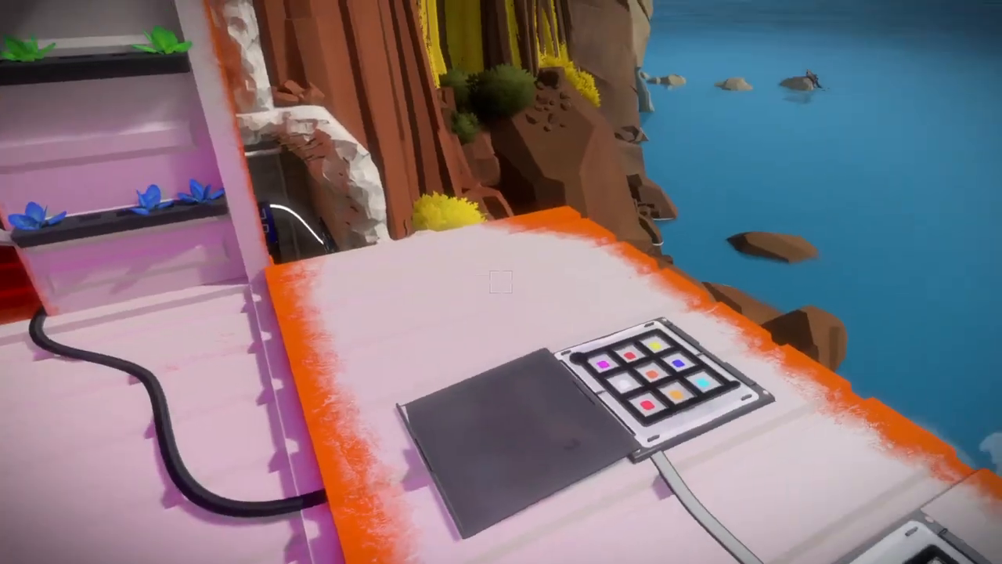
{"action": "mouse_move", "coordinate": [501, 282]}
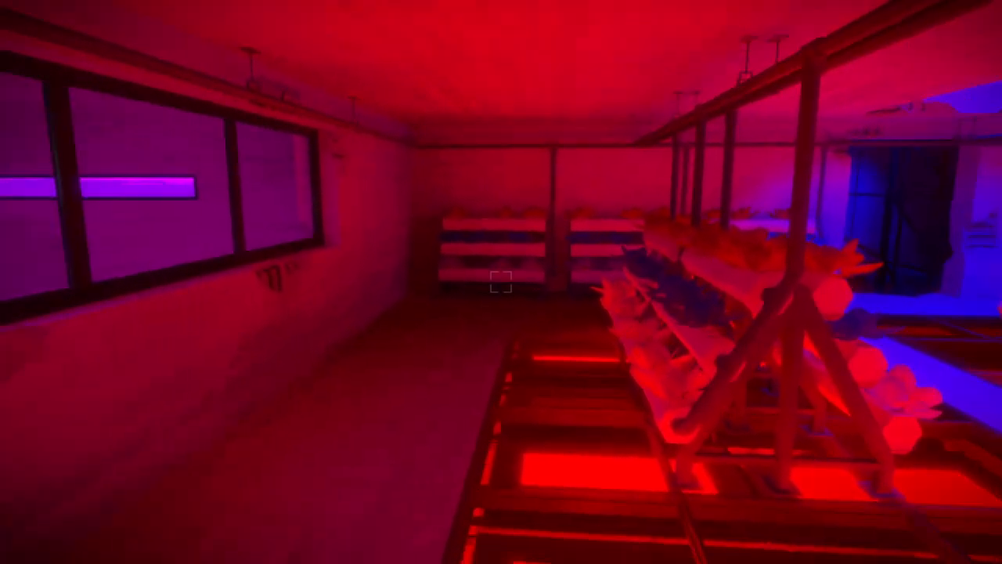
{"action": "mouse_move", "coordinate": [502, 282]}
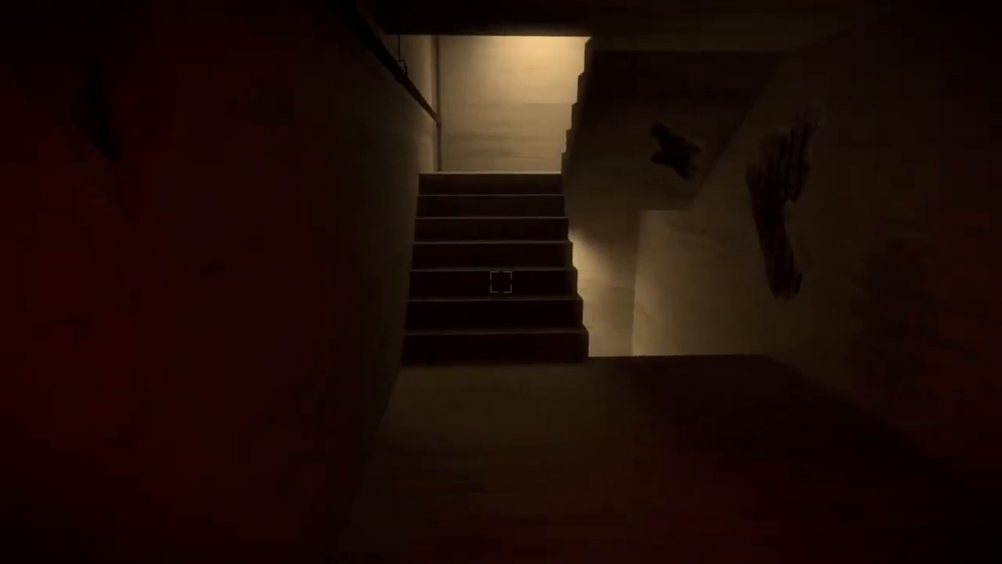
{"action": "mouse_move", "coordinate": [501, 282]}
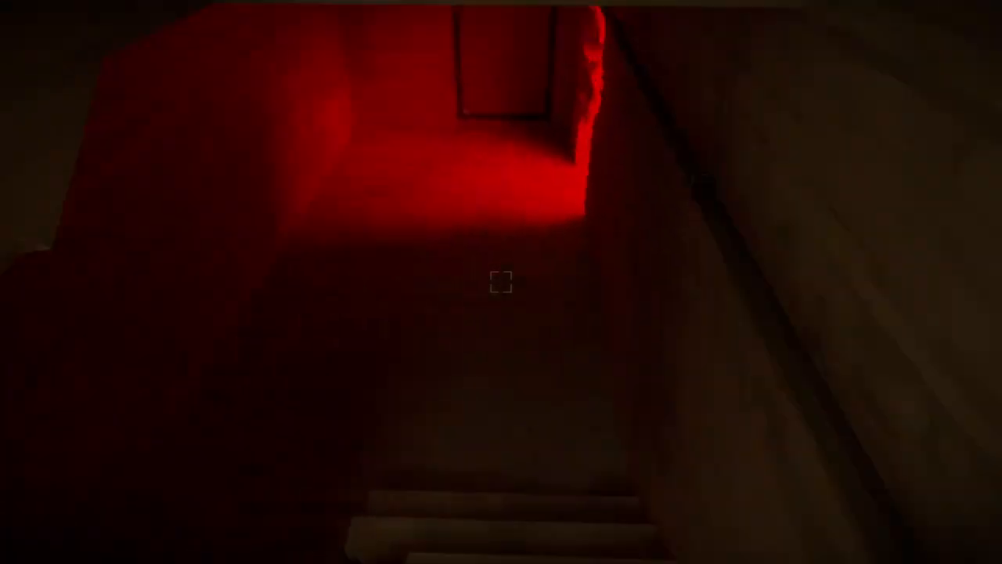
{"action": "mouse_move", "coordinate": [501, 282]}
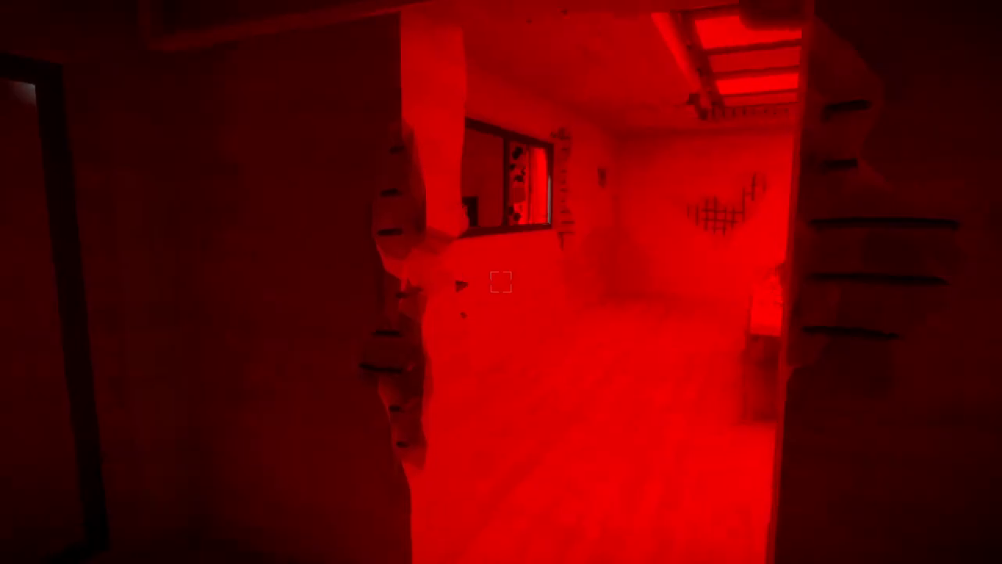
{"action": "mouse_move", "coordinate": [501, 282]}
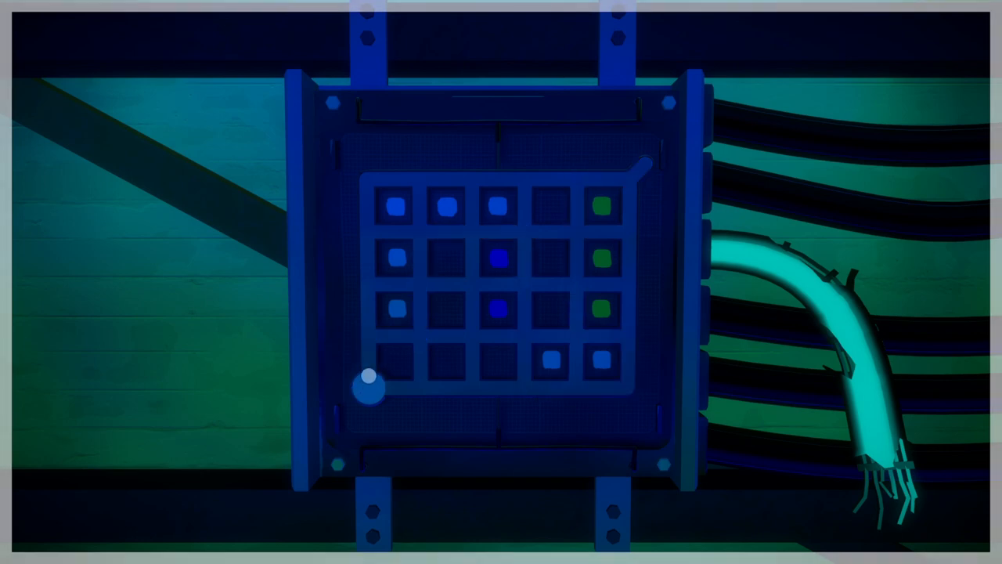
Trace a line from the bottom-left start circle up, across the top and down into the middle.
{"action": "left_click_drag", "start_coordinate": [368, 384], "coordinate": [523, 313]}
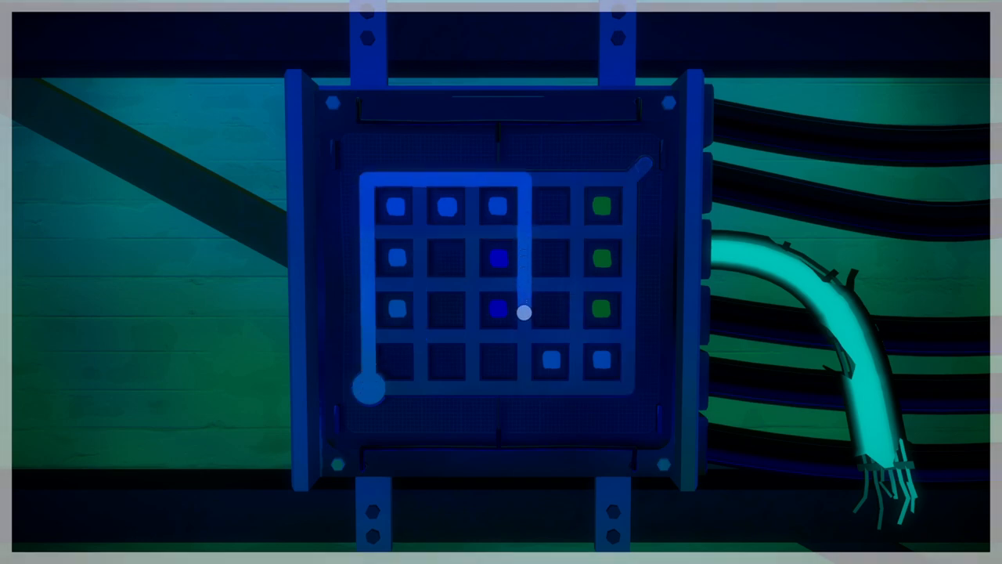